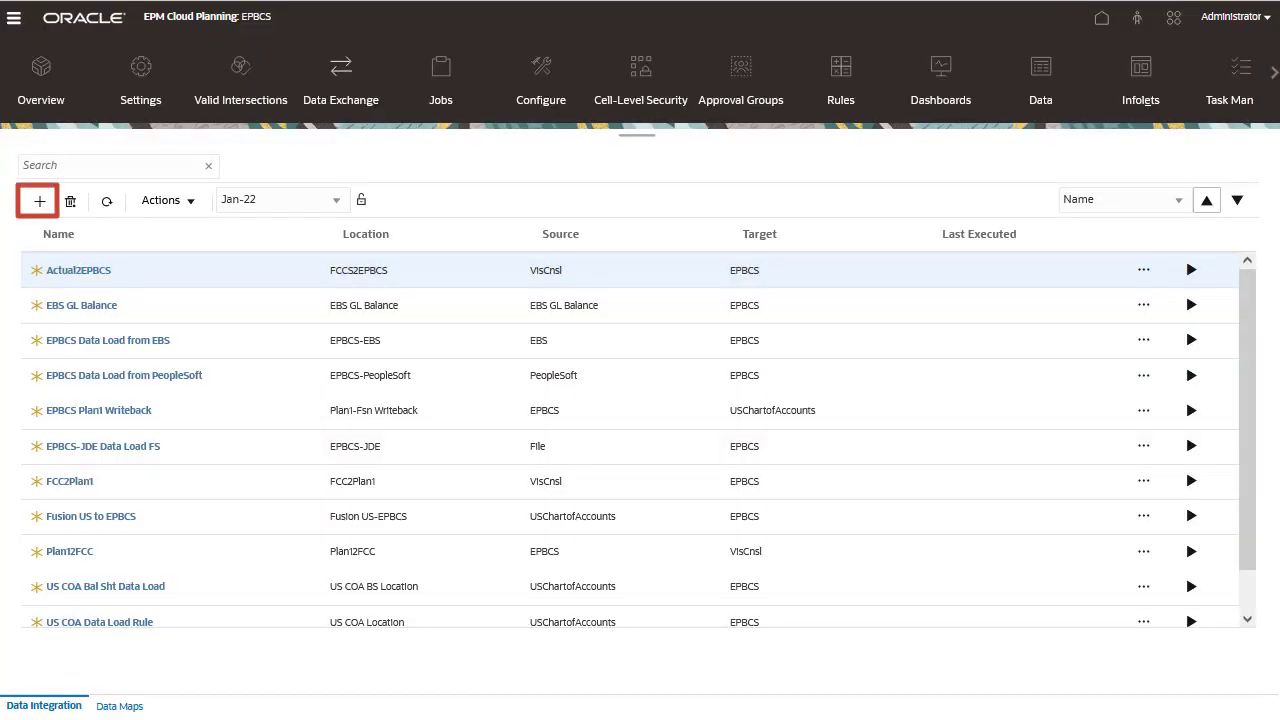
Step: Look over the existing data load options, then start a new blank integration
click(105, 200)
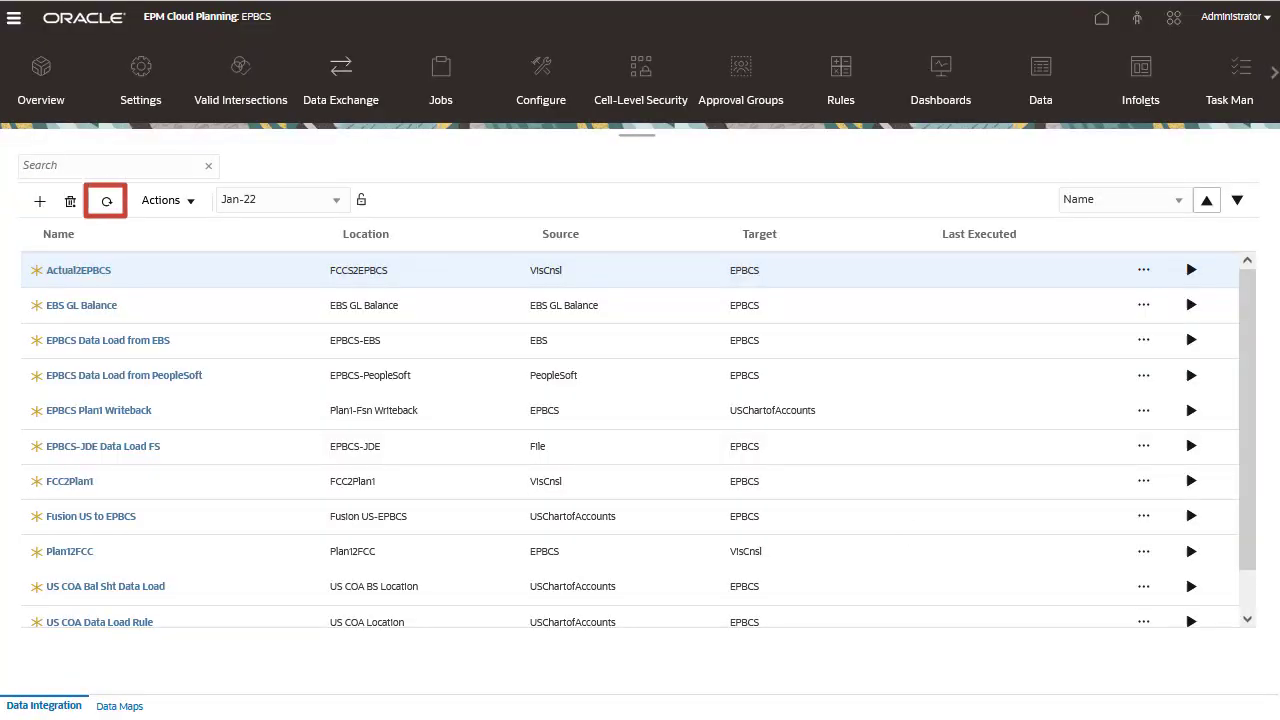
click(105, 200)
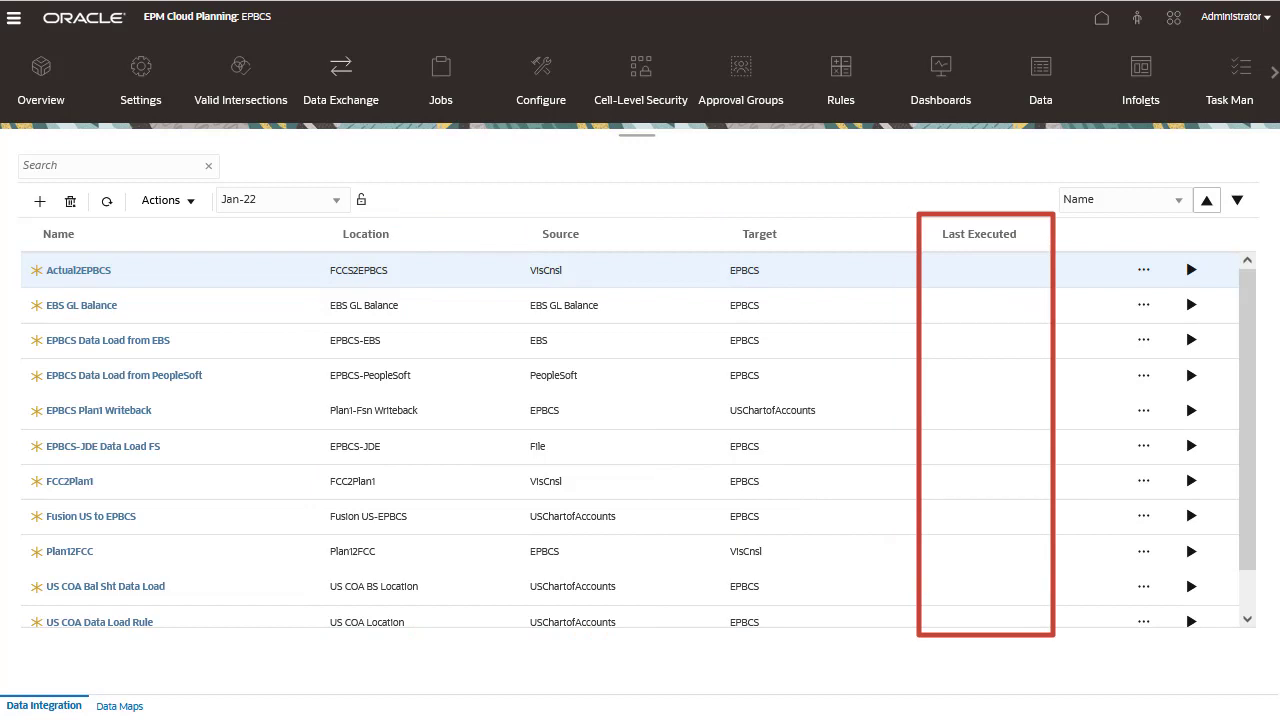
mouse_move(990, 383)
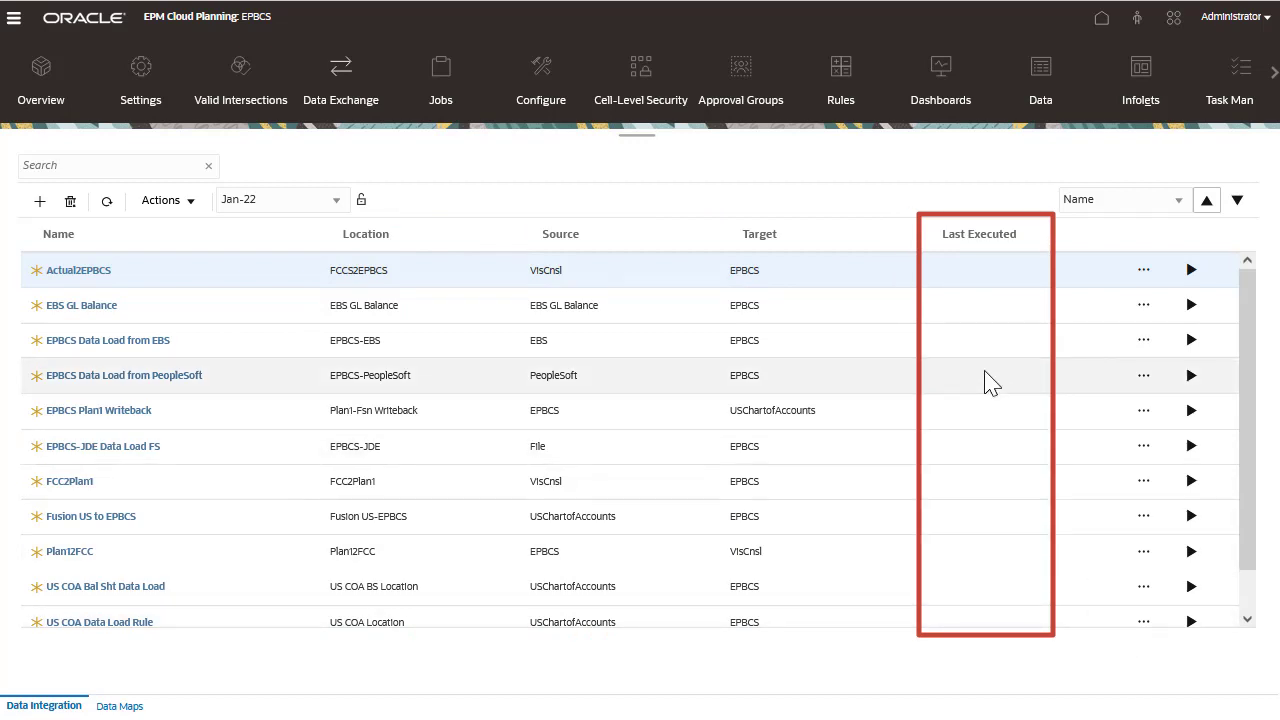
click(1143, 376)
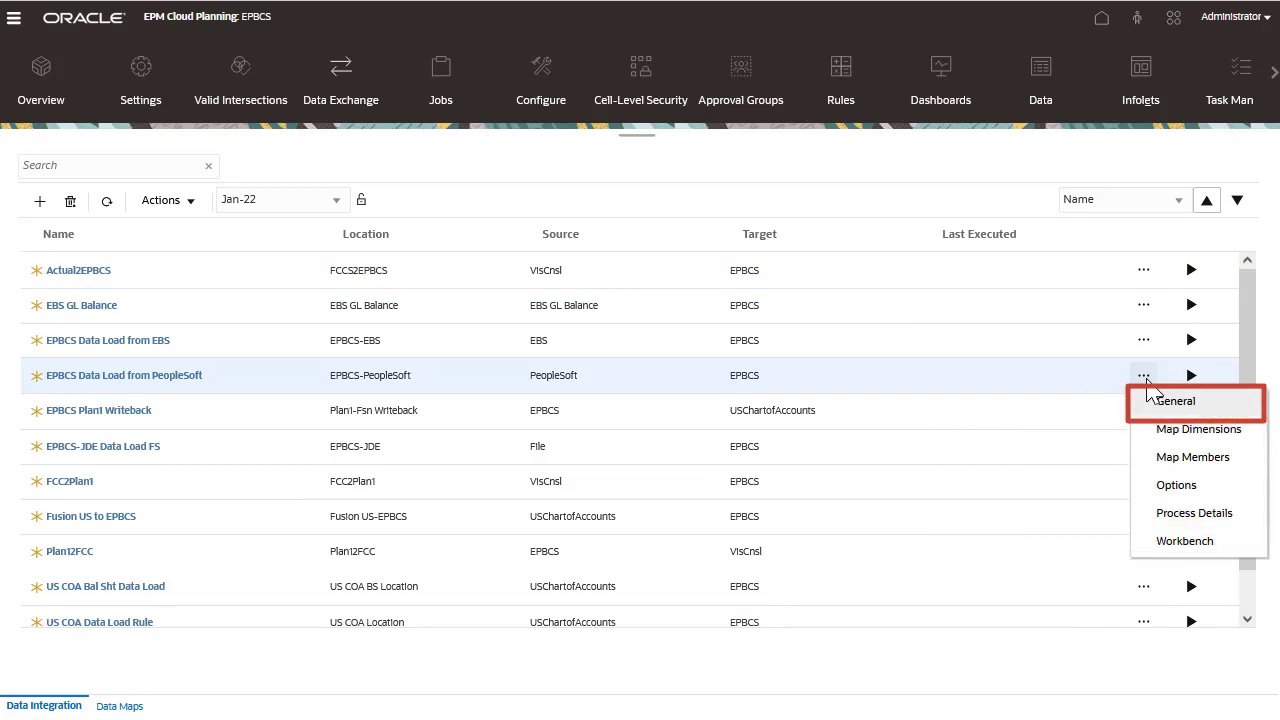
mouse_move(1194, 512)
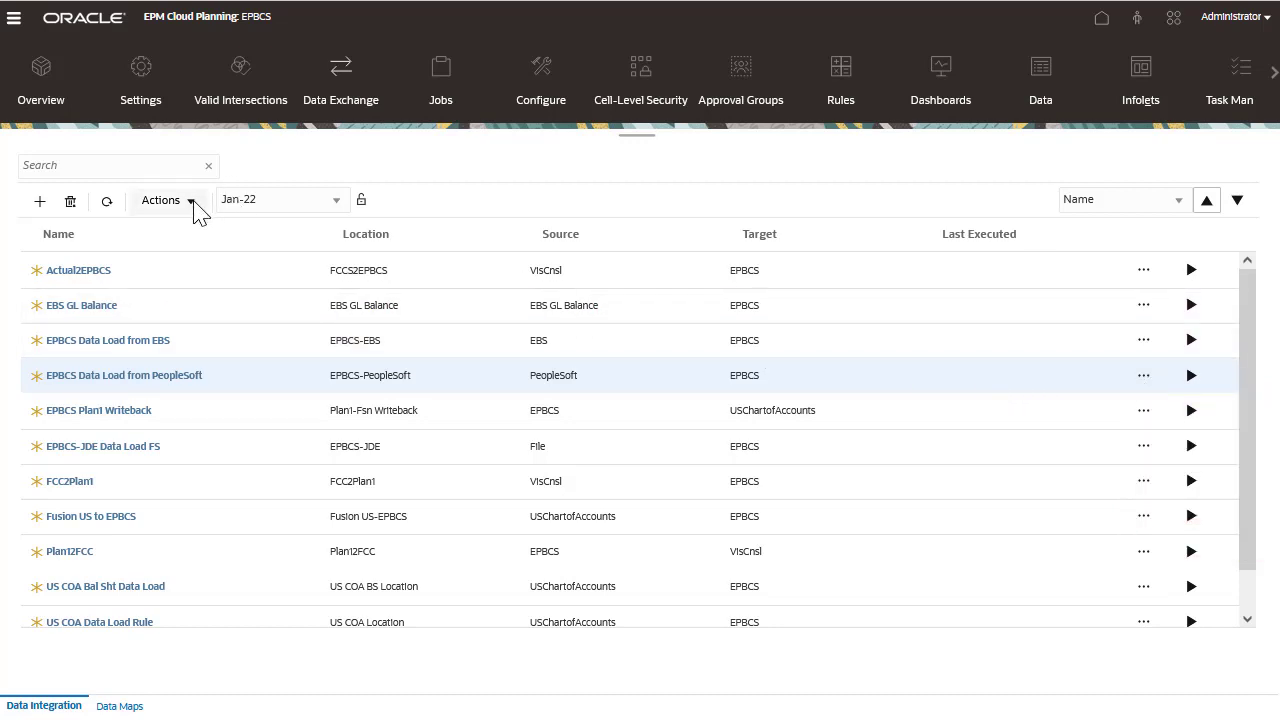
click(161, 200)
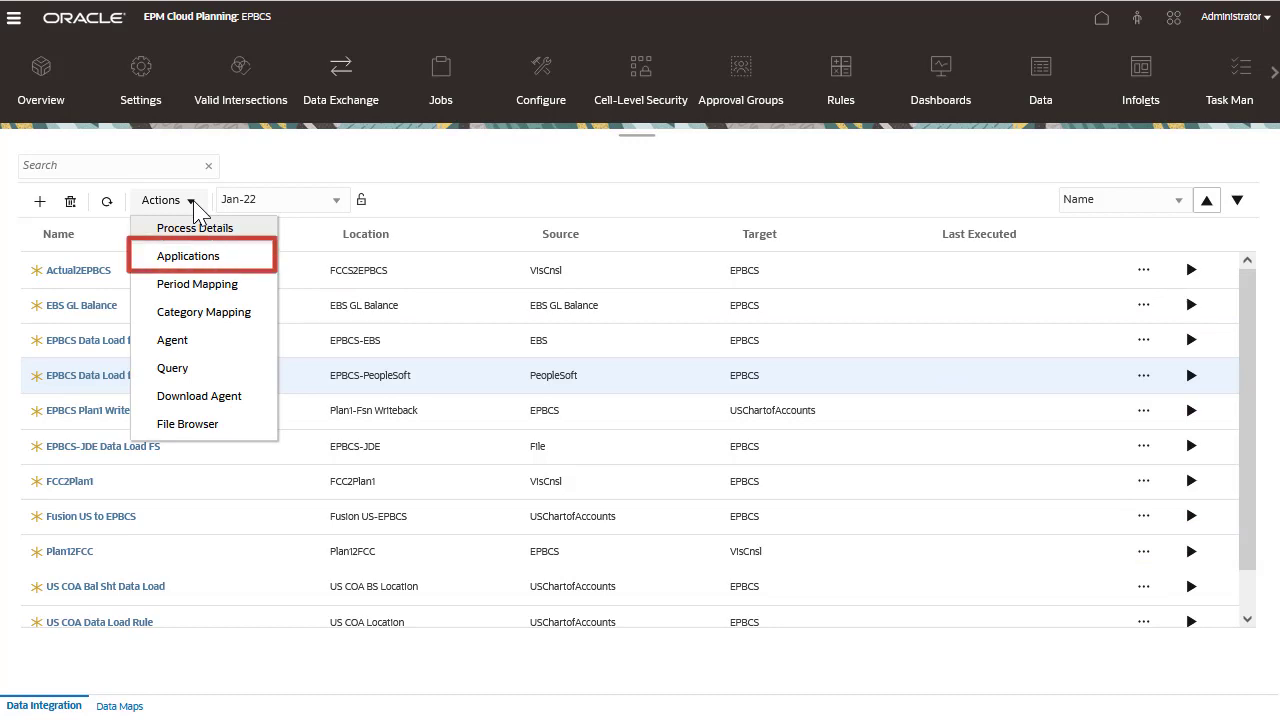
mouse_move(197, 284)
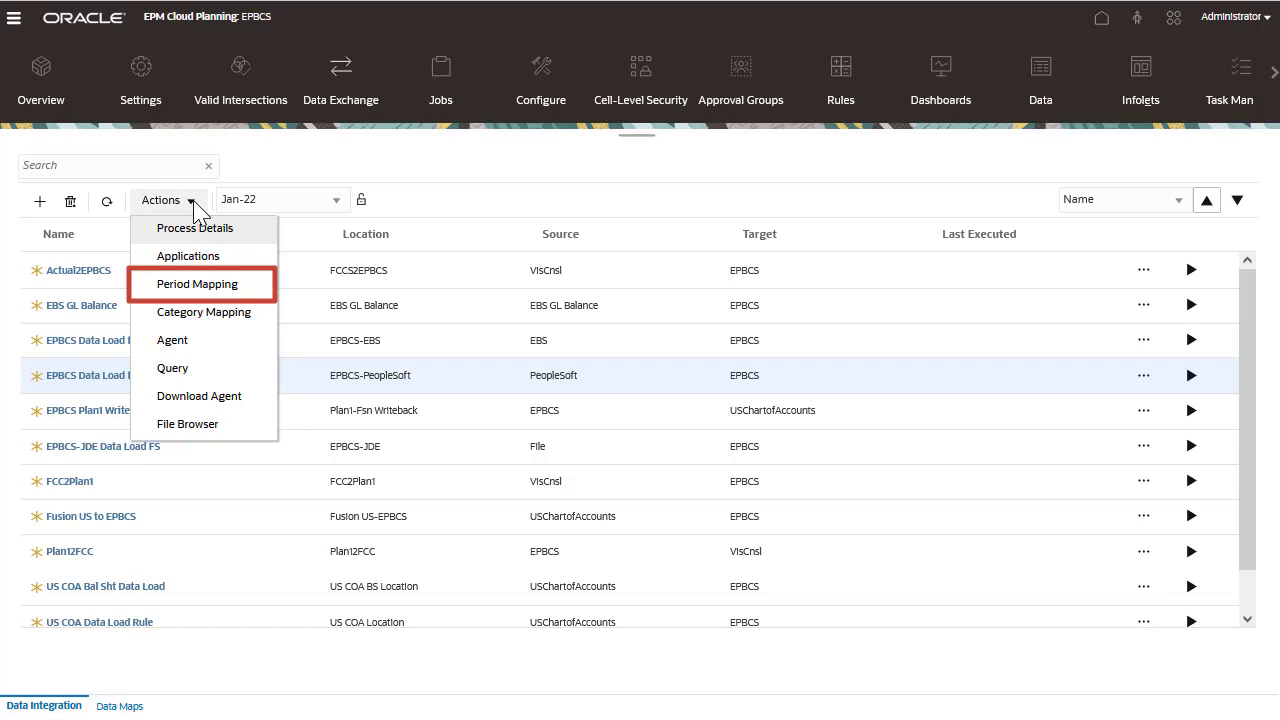
mouse_move(204, 311)
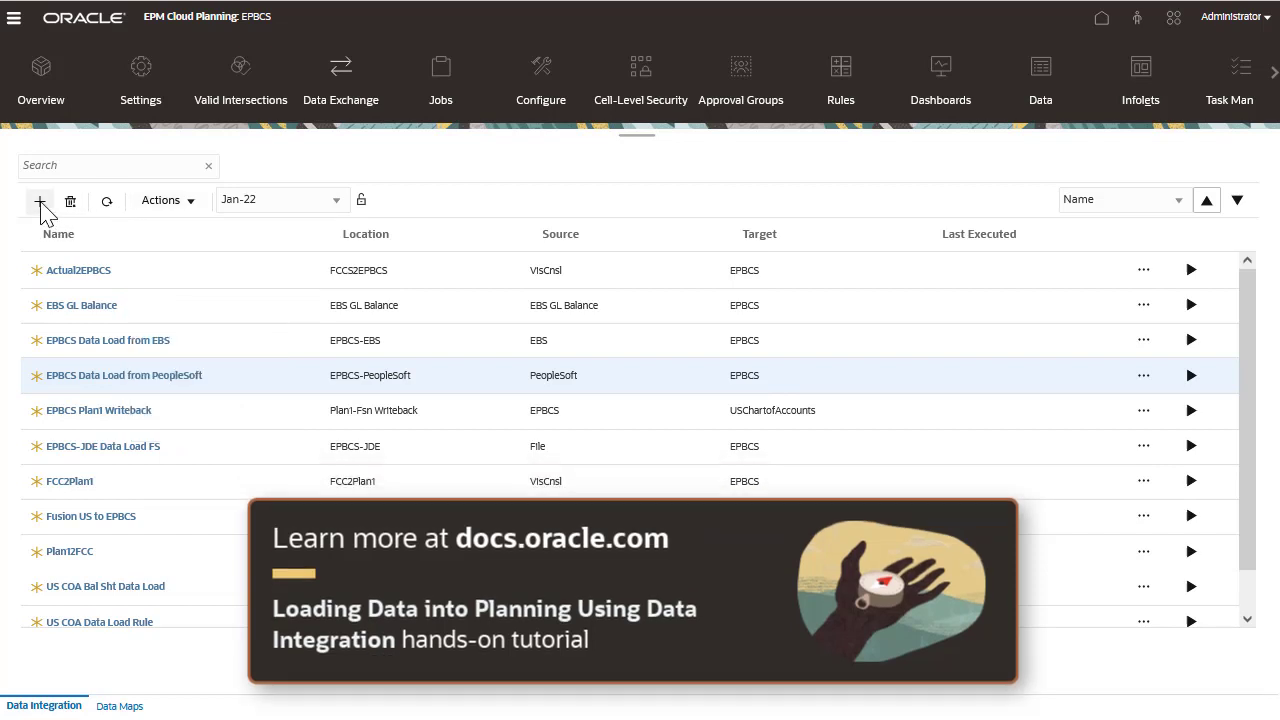
click(40, 200)
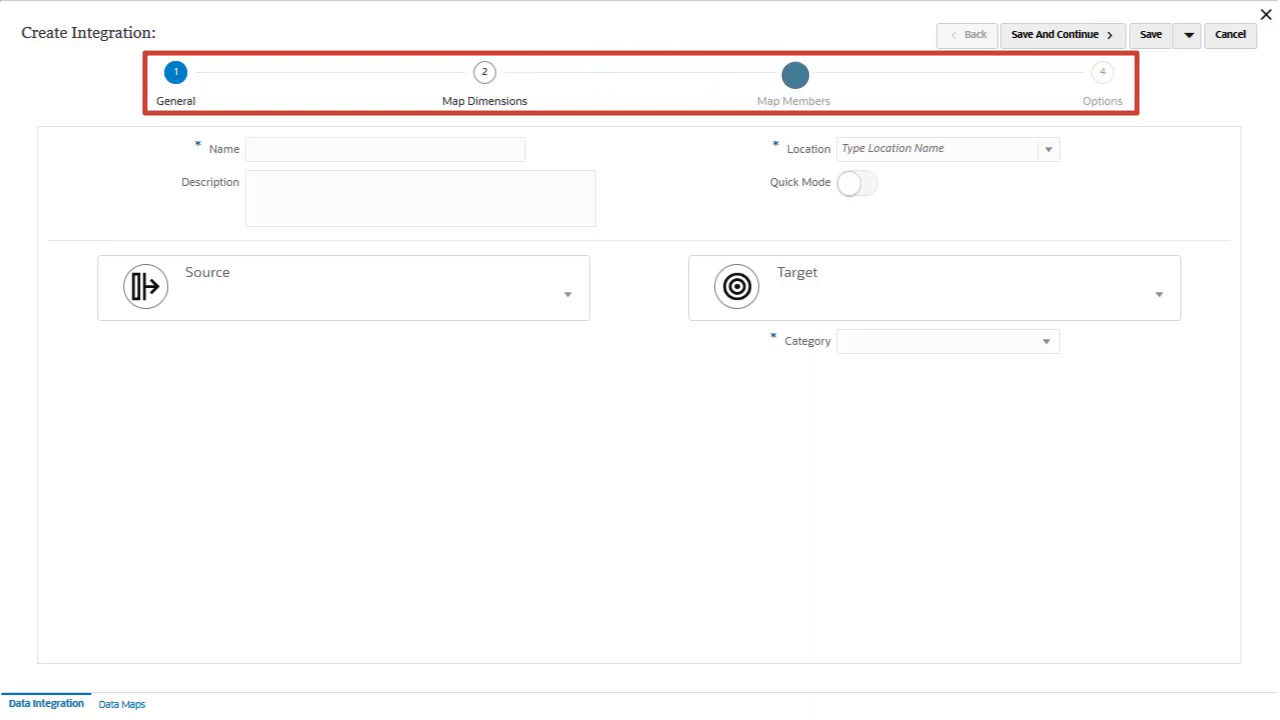
click(1097, 72)
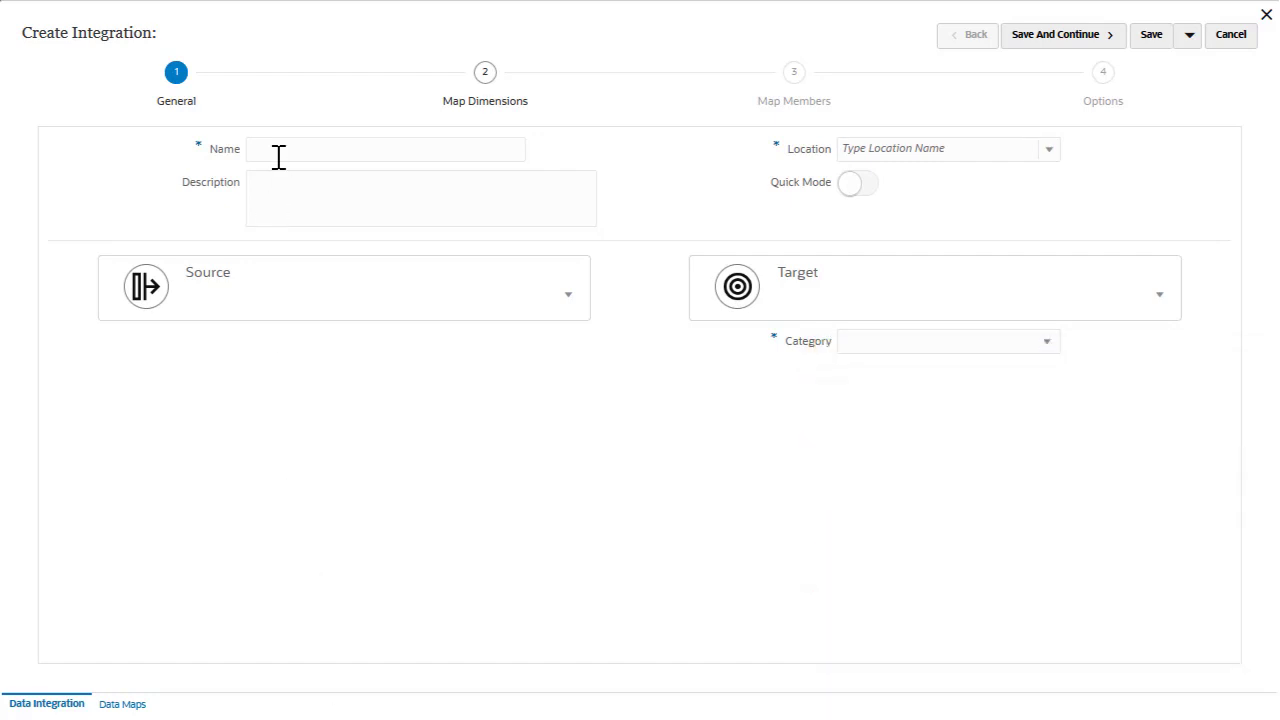
Step: Name the integration 'Travel Expenses' and enter TravelExpenses as its location
text(Travel Expenses)
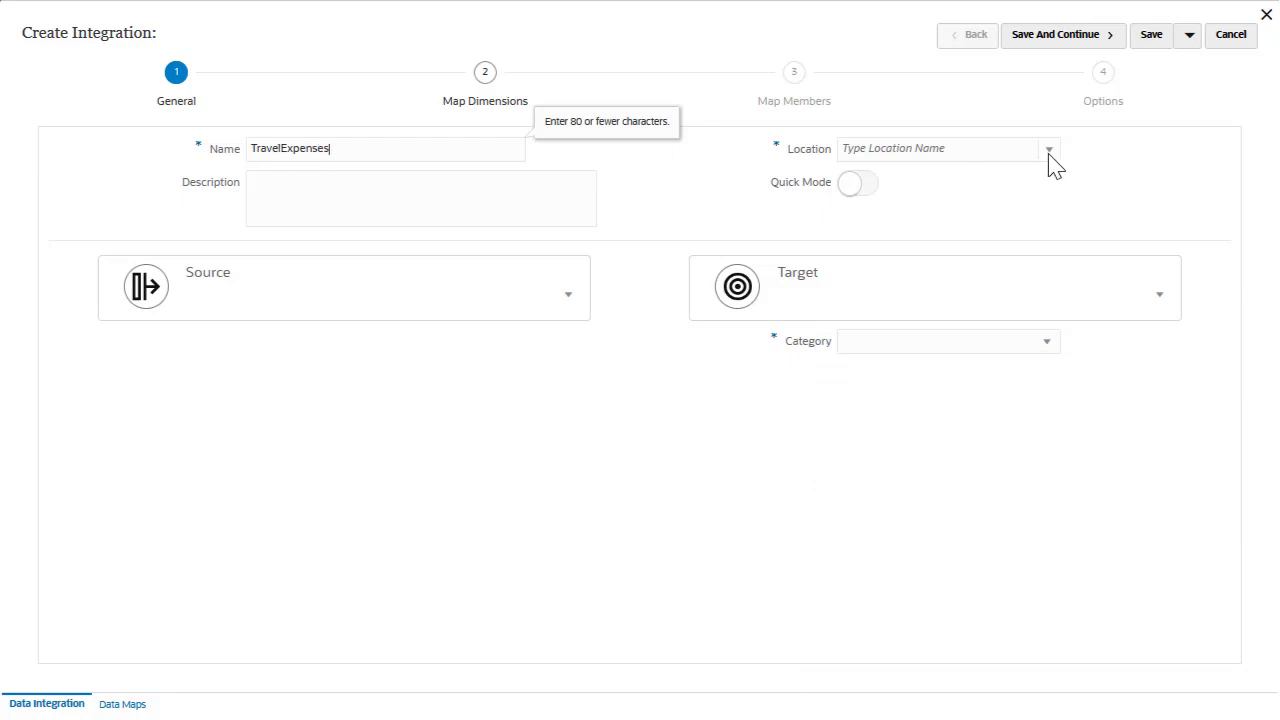
click(1049, 148)
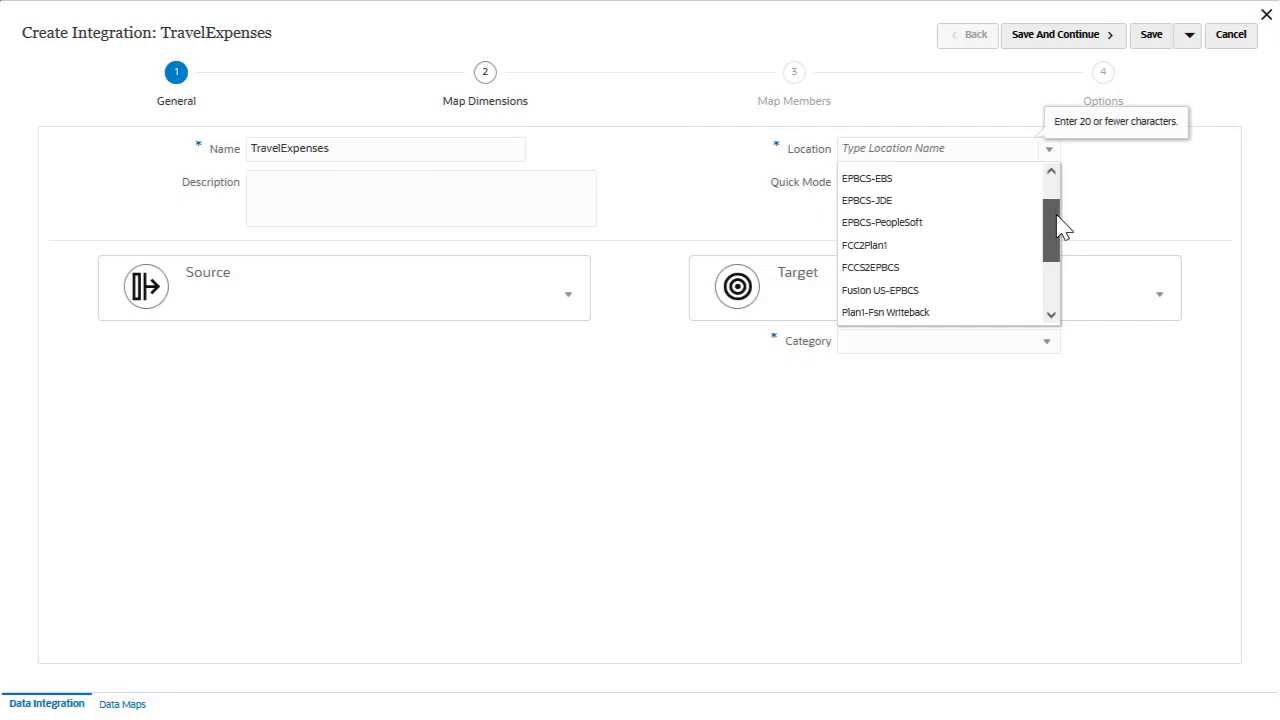
scroll(down, 3)
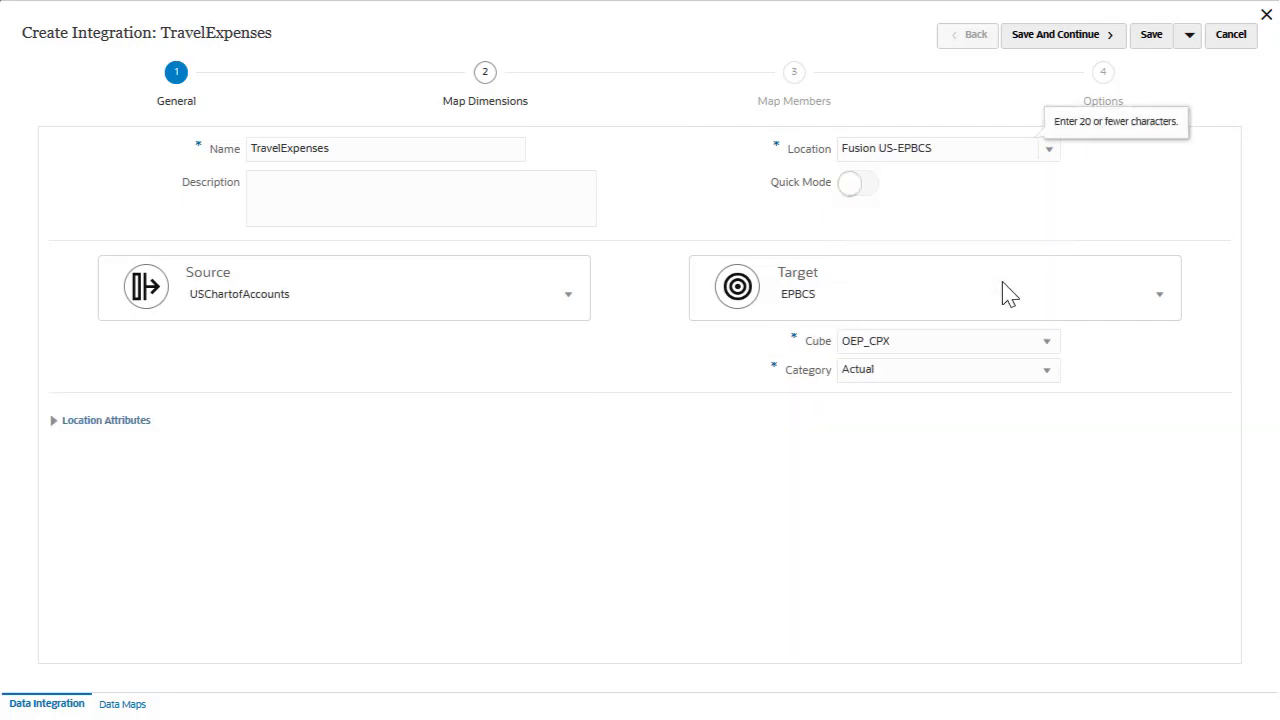
click(930, 287)
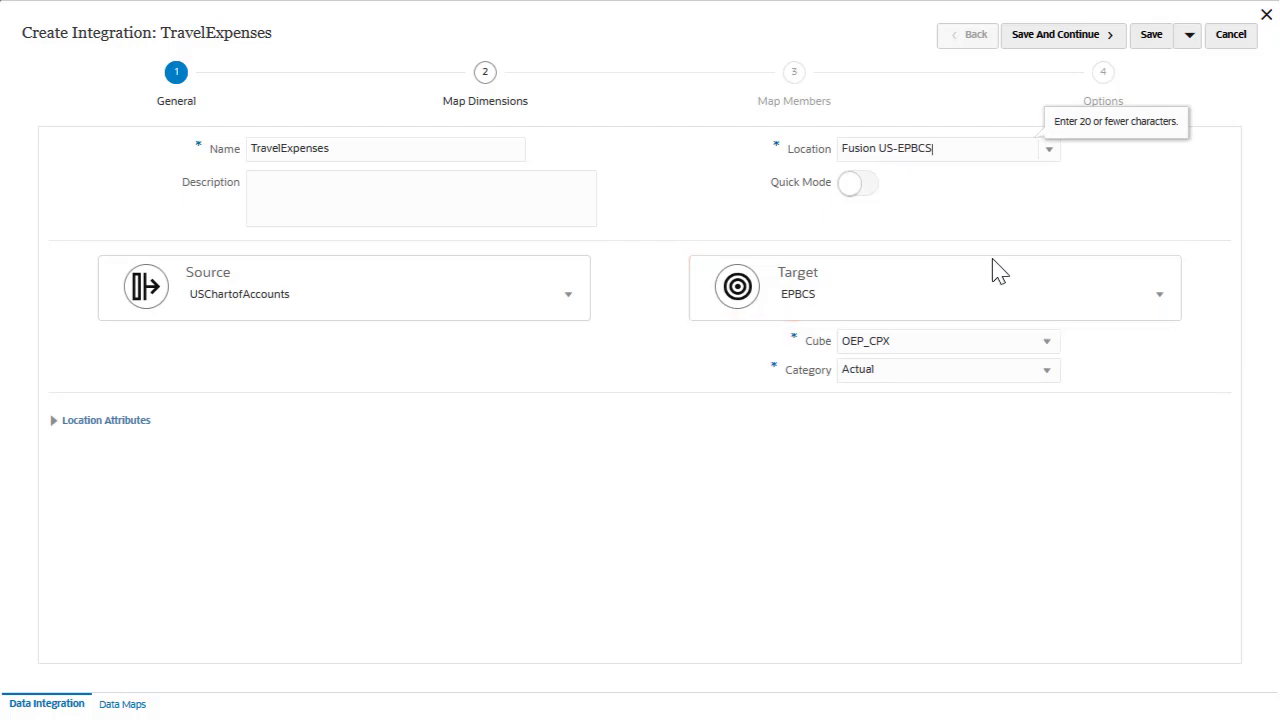
click(1048, 148)
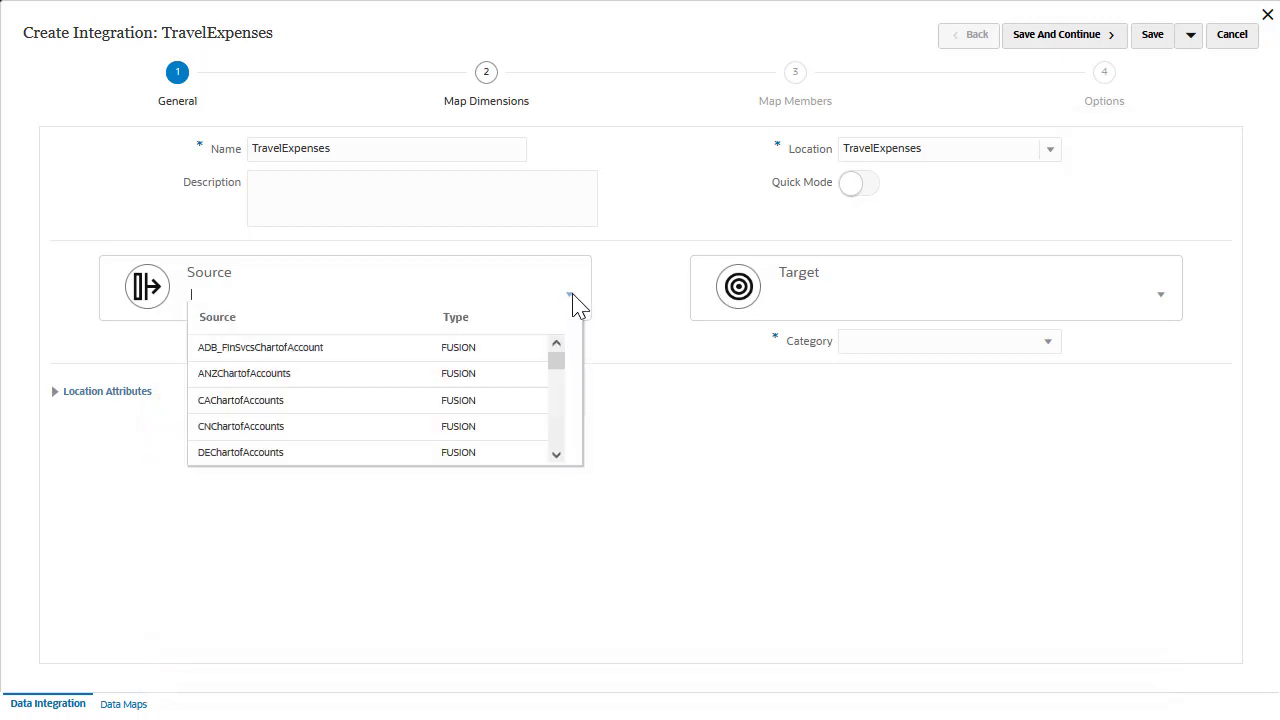
Step: Choose File as the source and upload and select travelexpenses.txt
scroll(down, 3)
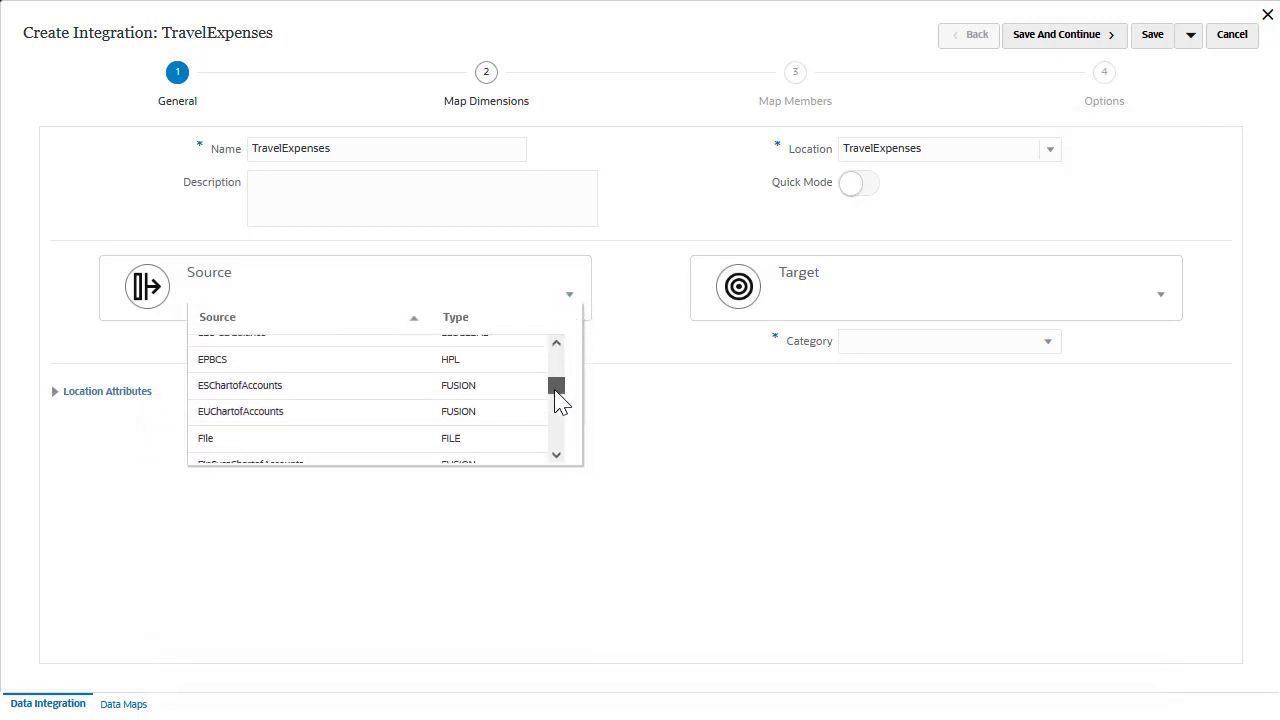
click(206, 438)
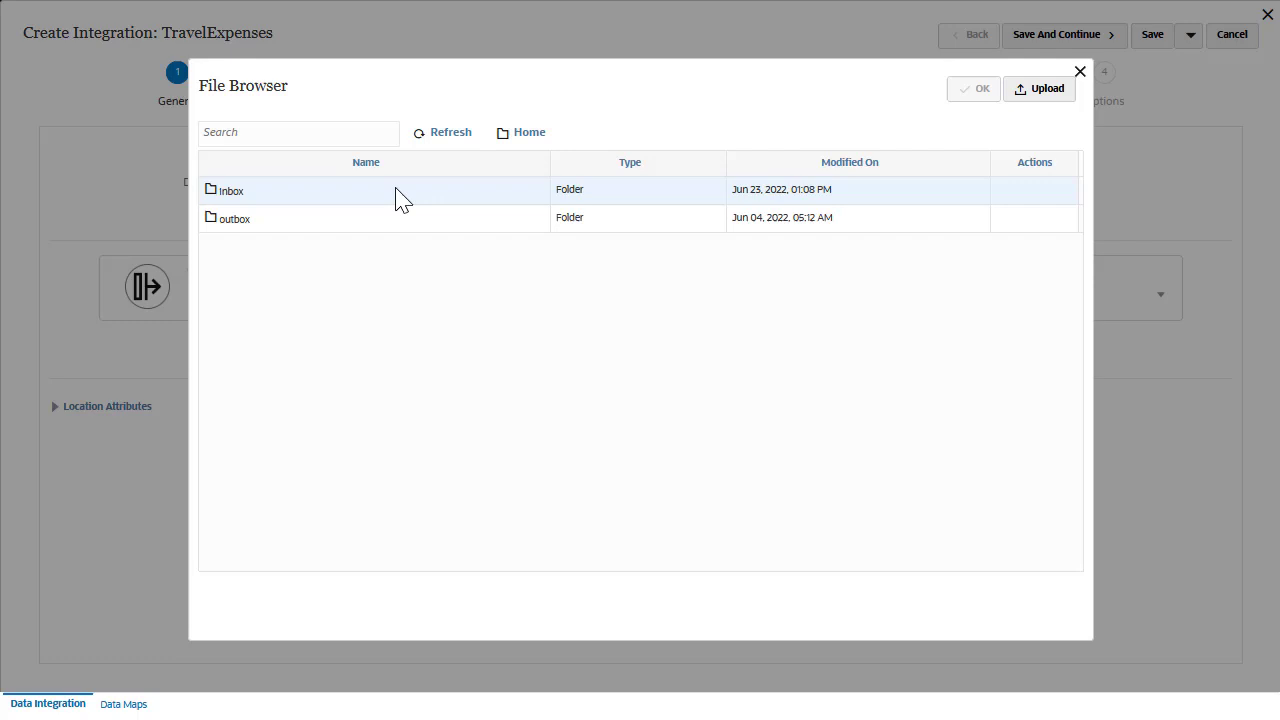
click(1039, 88)
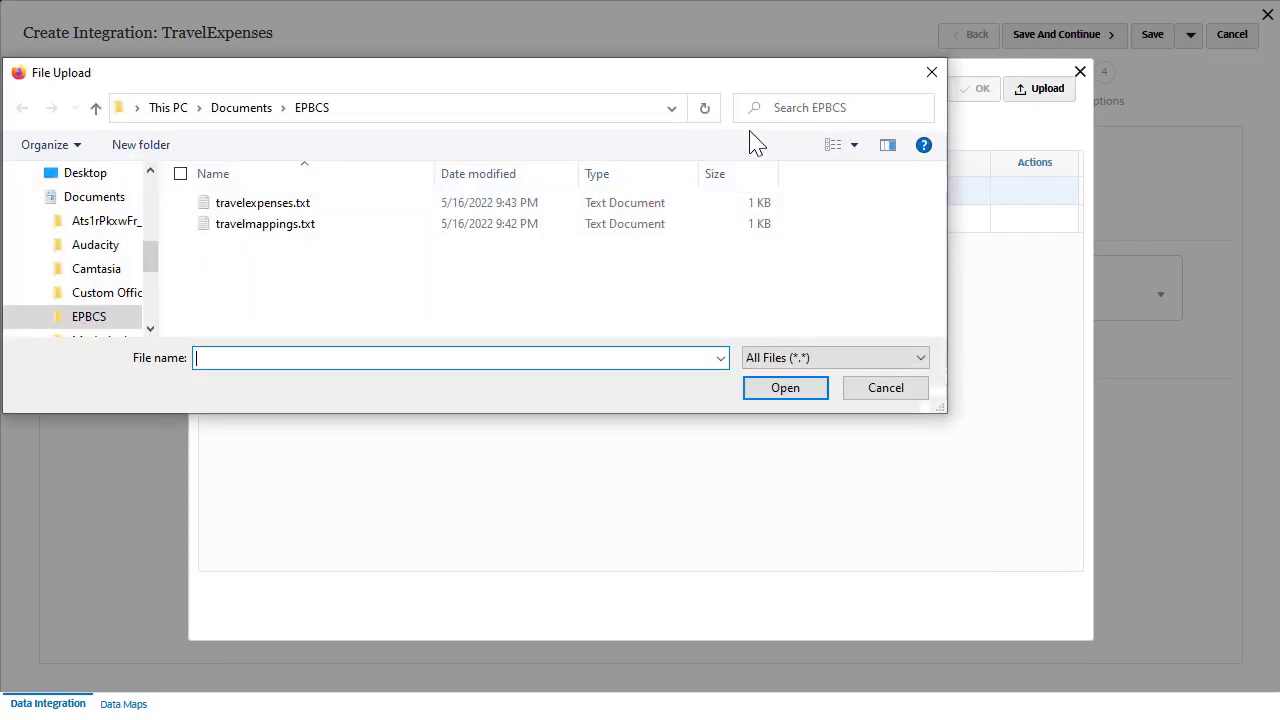
click(263, 202)
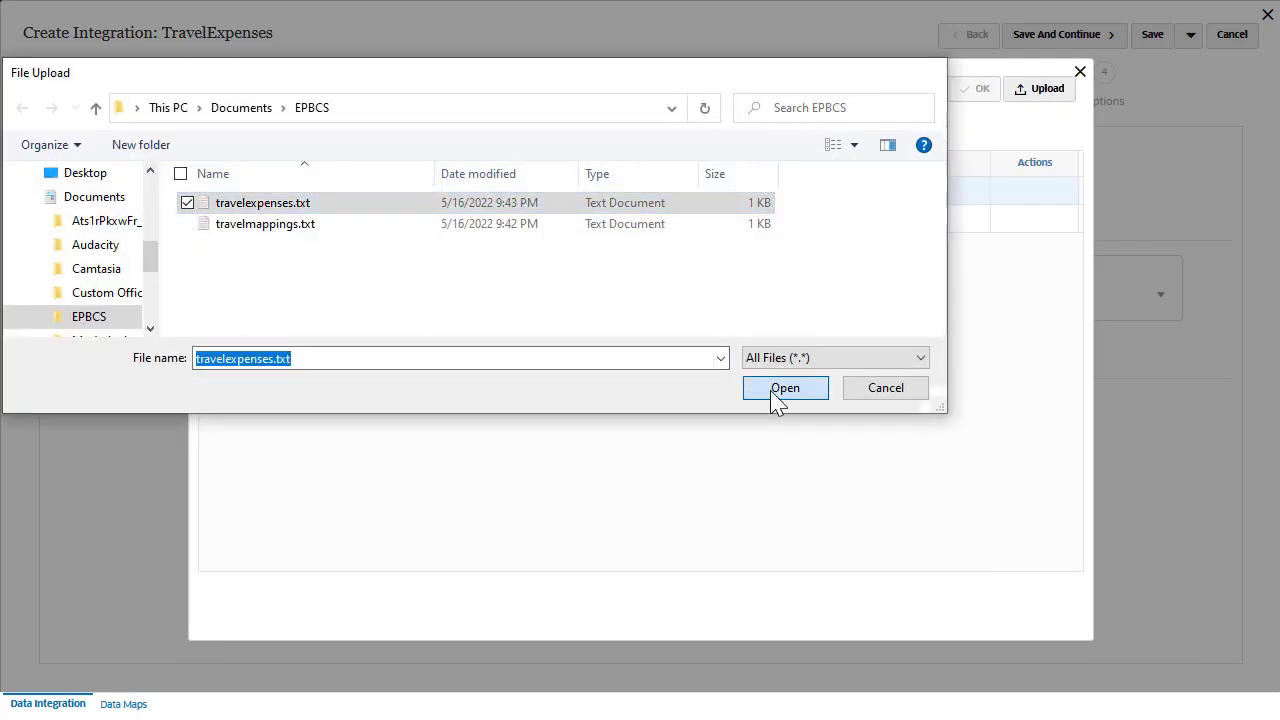
click(785, 388)
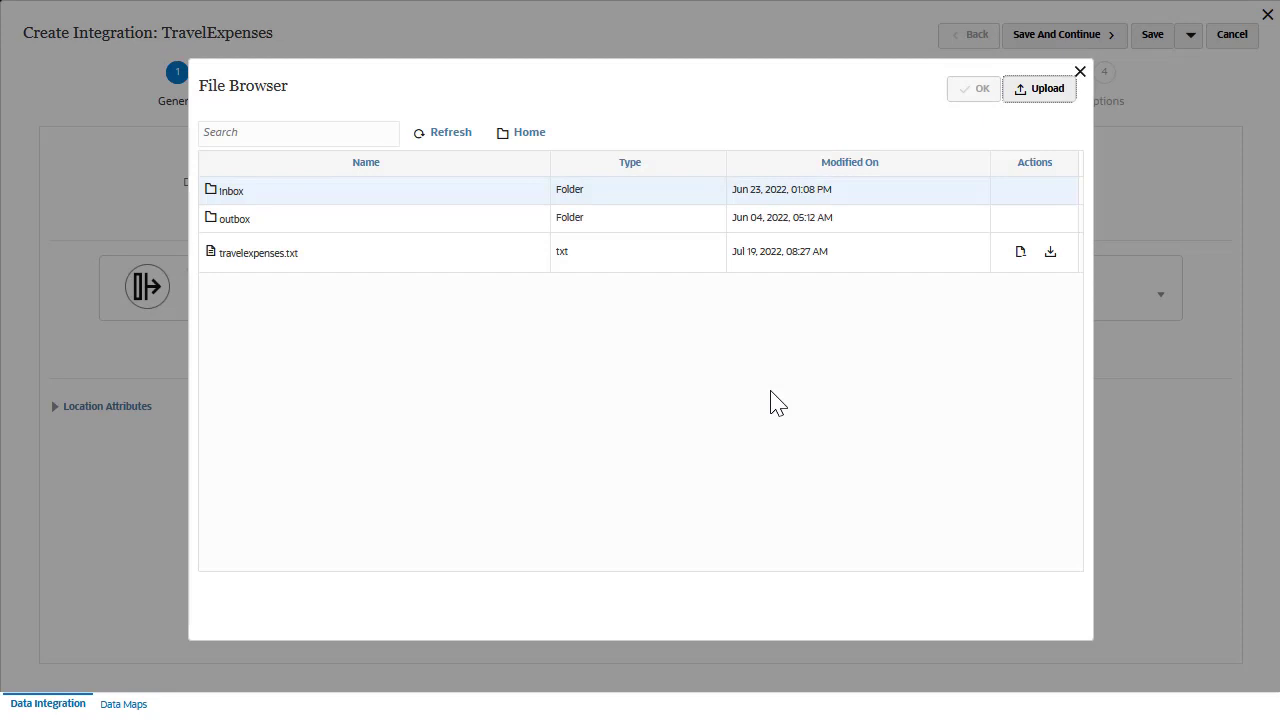
click(258, 252)
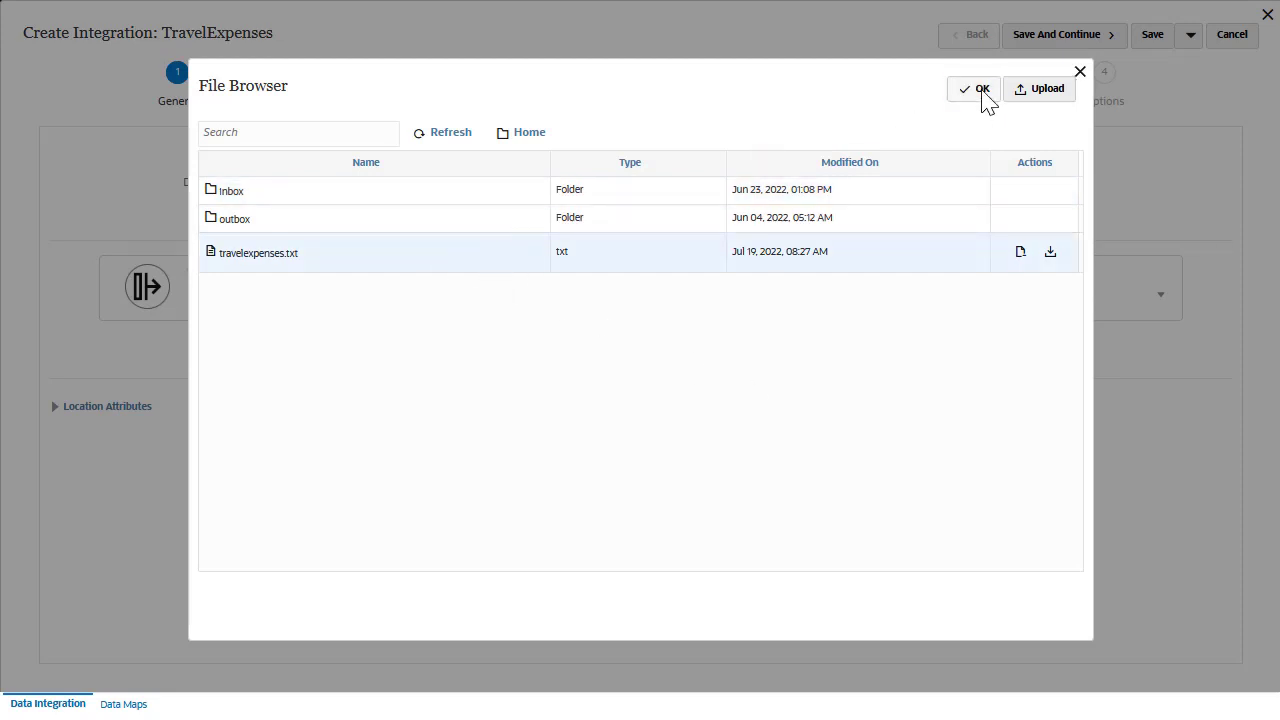
click(978, 89)
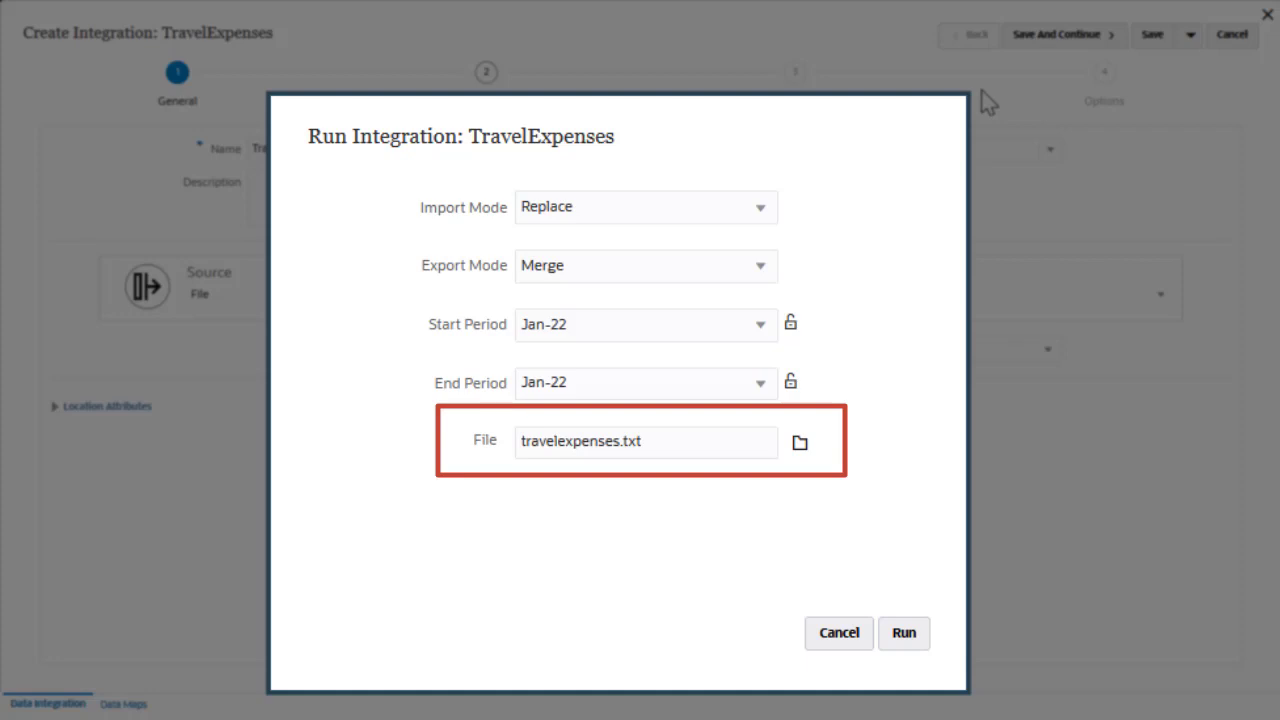
click(838, 632)
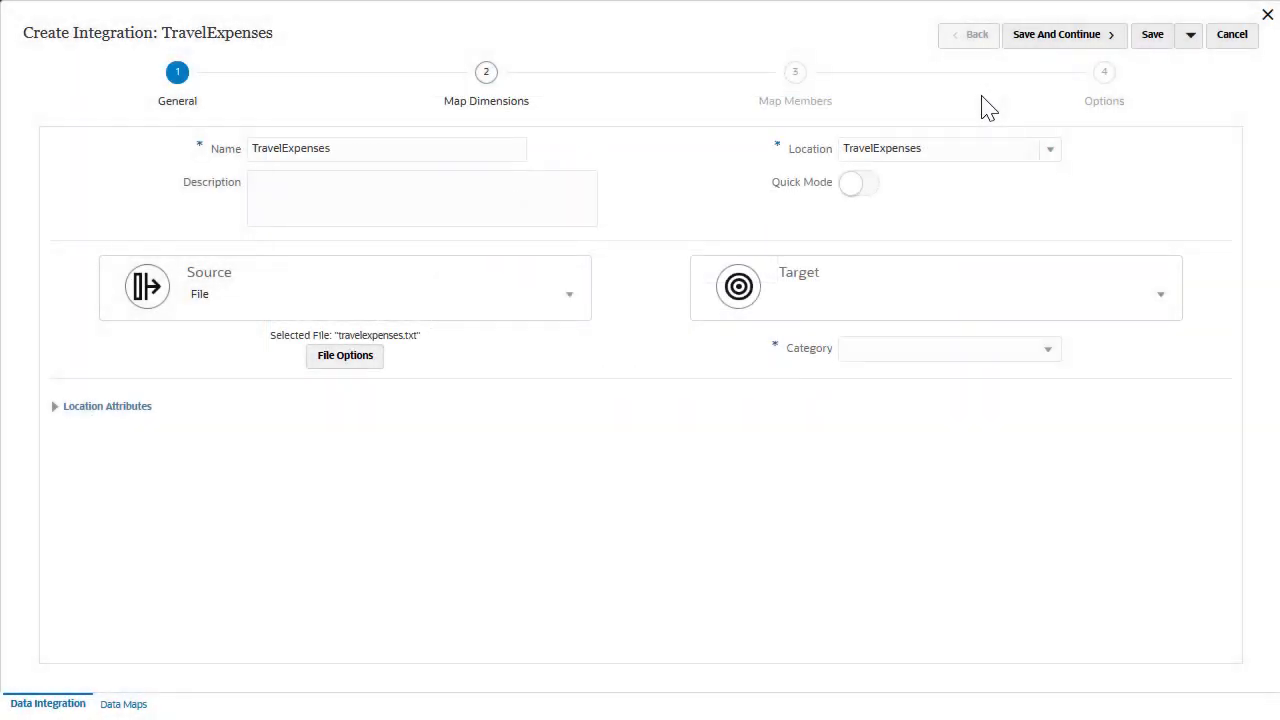
Step: Set the target to EPBCS, cube OEP_FS, and category Plan
click(1159, 293)
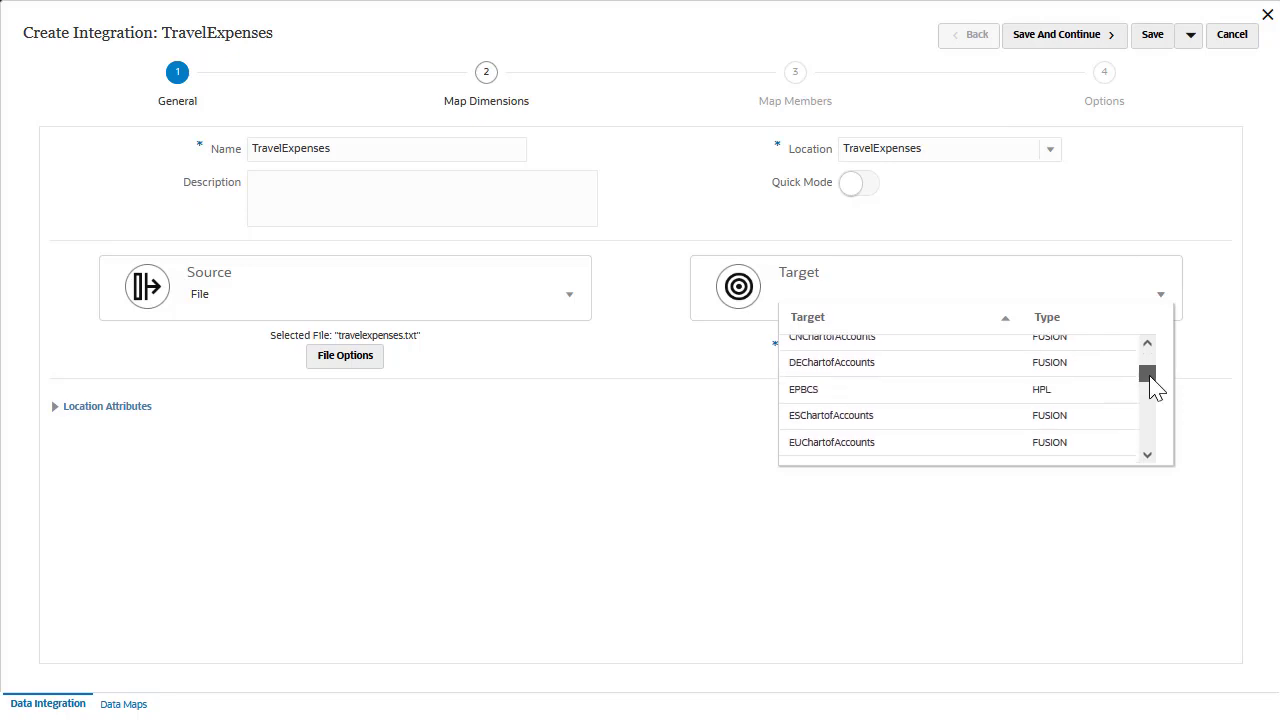
click(803, 389)
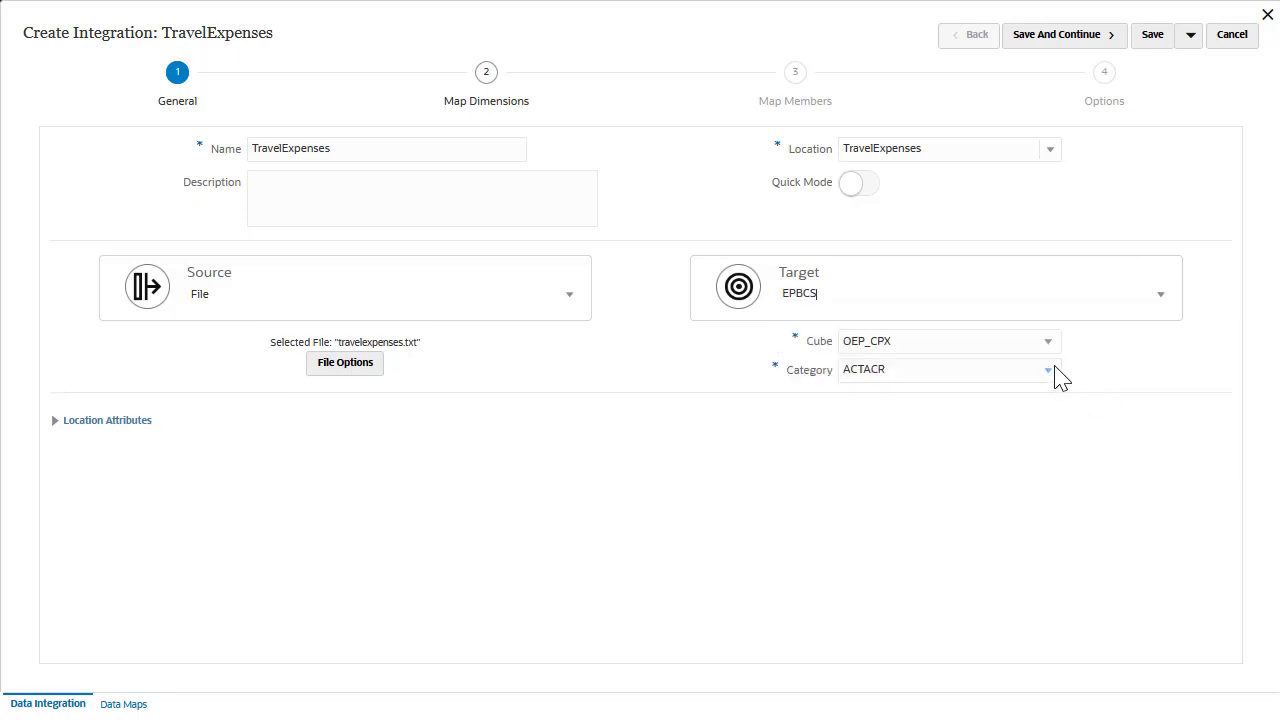
text(OEP_FS)
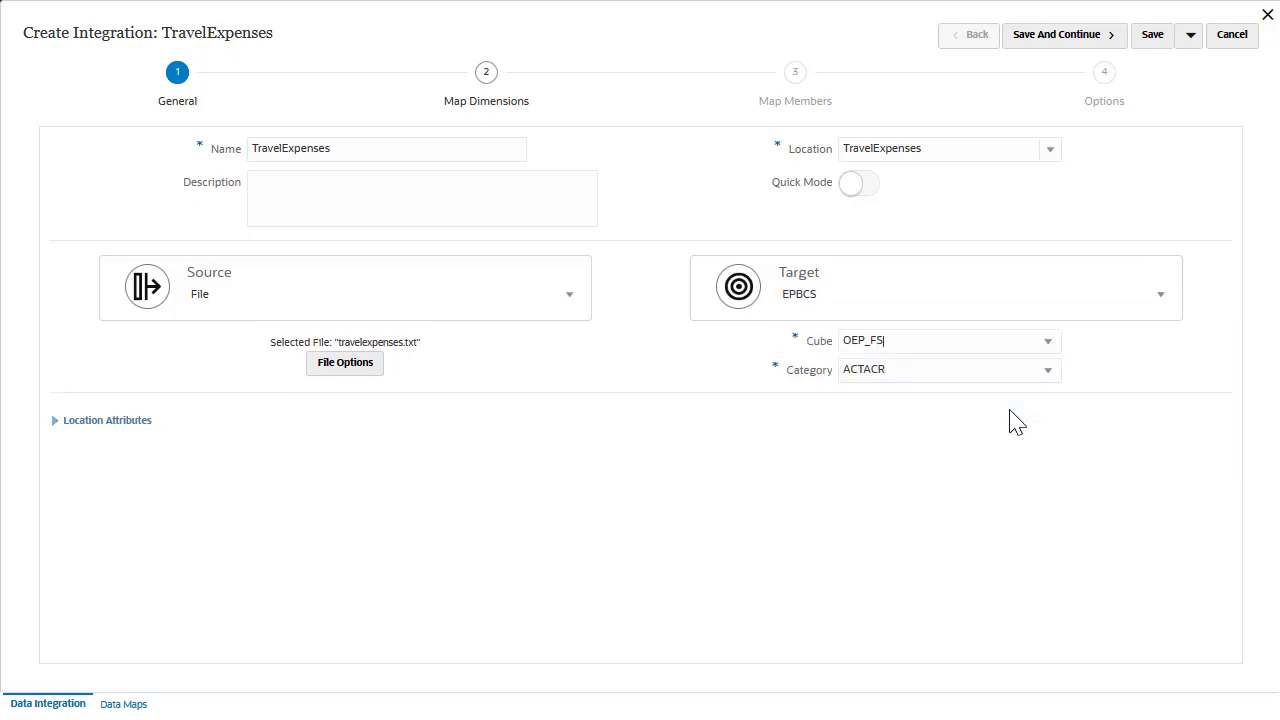
click(1047, 369)
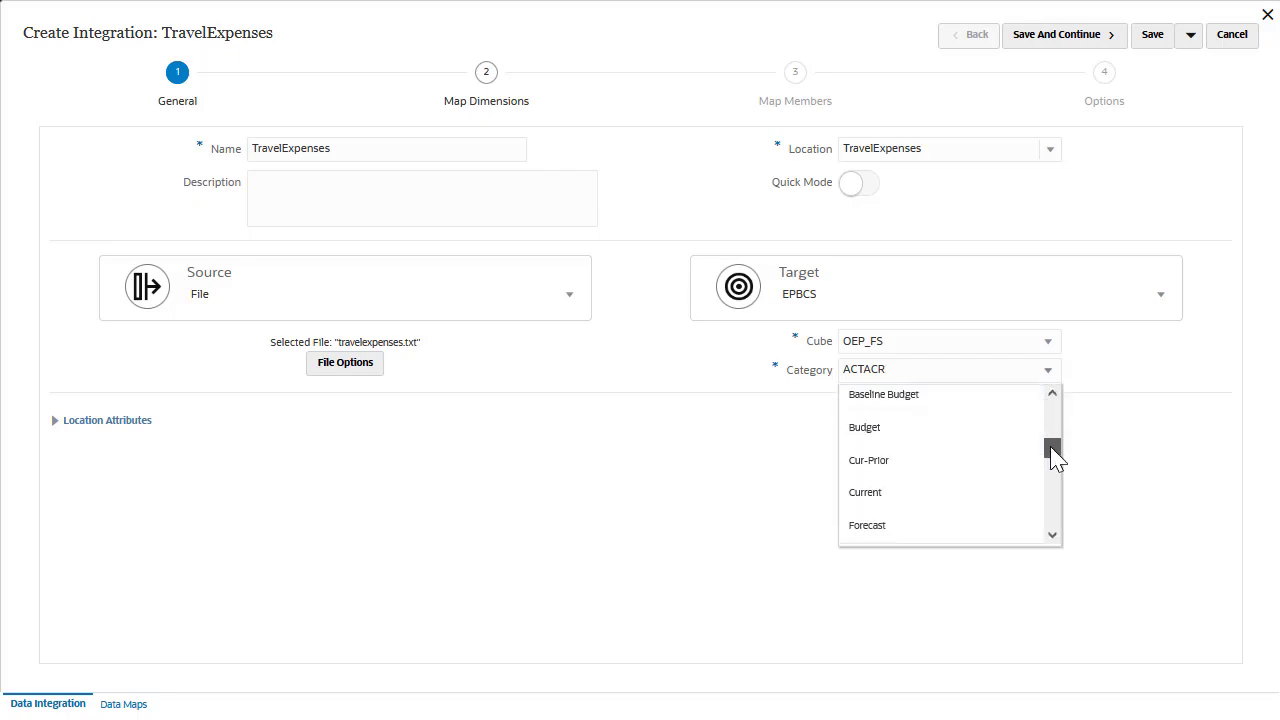
click(945, 369)
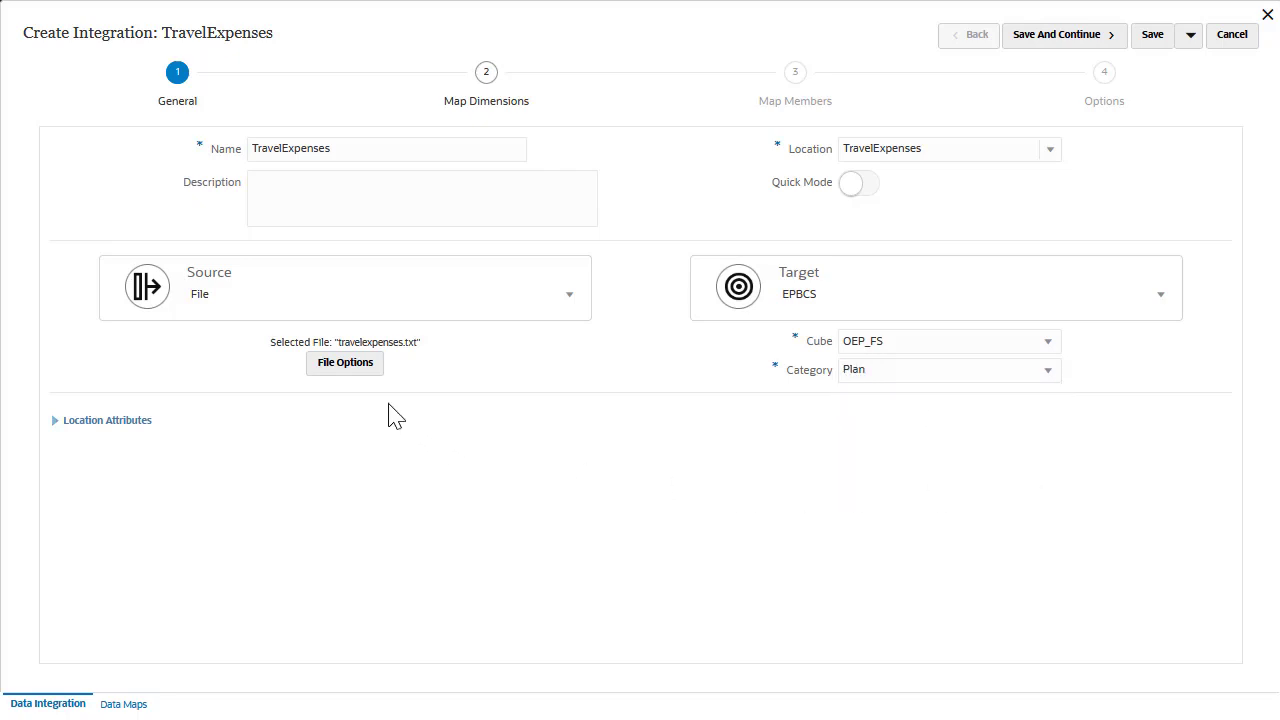
click(344, 362)
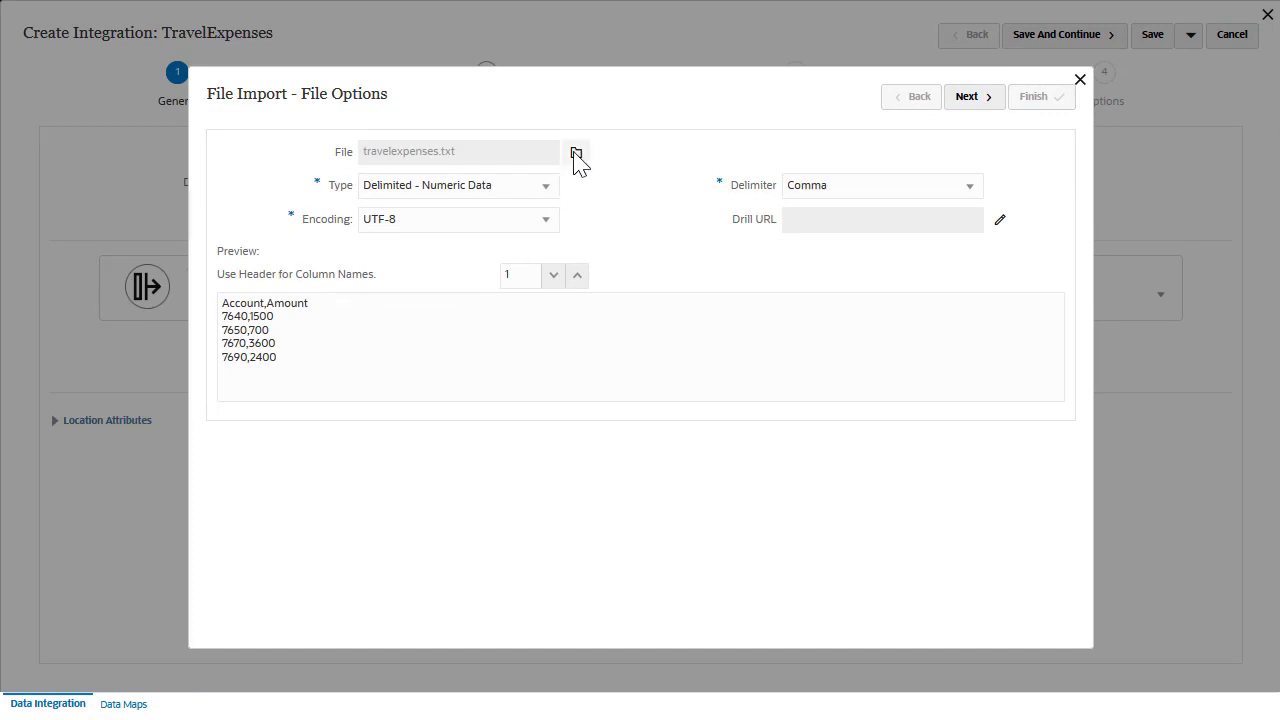
mouse_move(1083, 78)
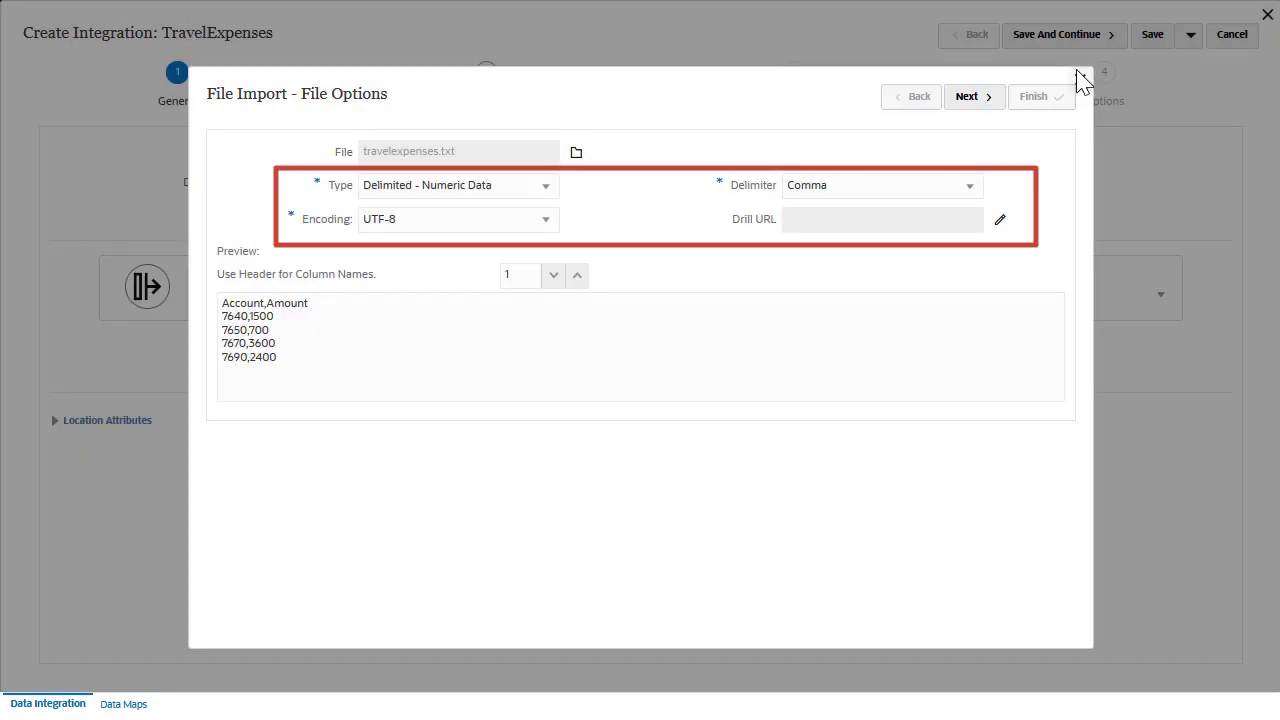
Step: Close the File Import options, keeping comma-delimited numeric data in UTF-8
click(966, 96)
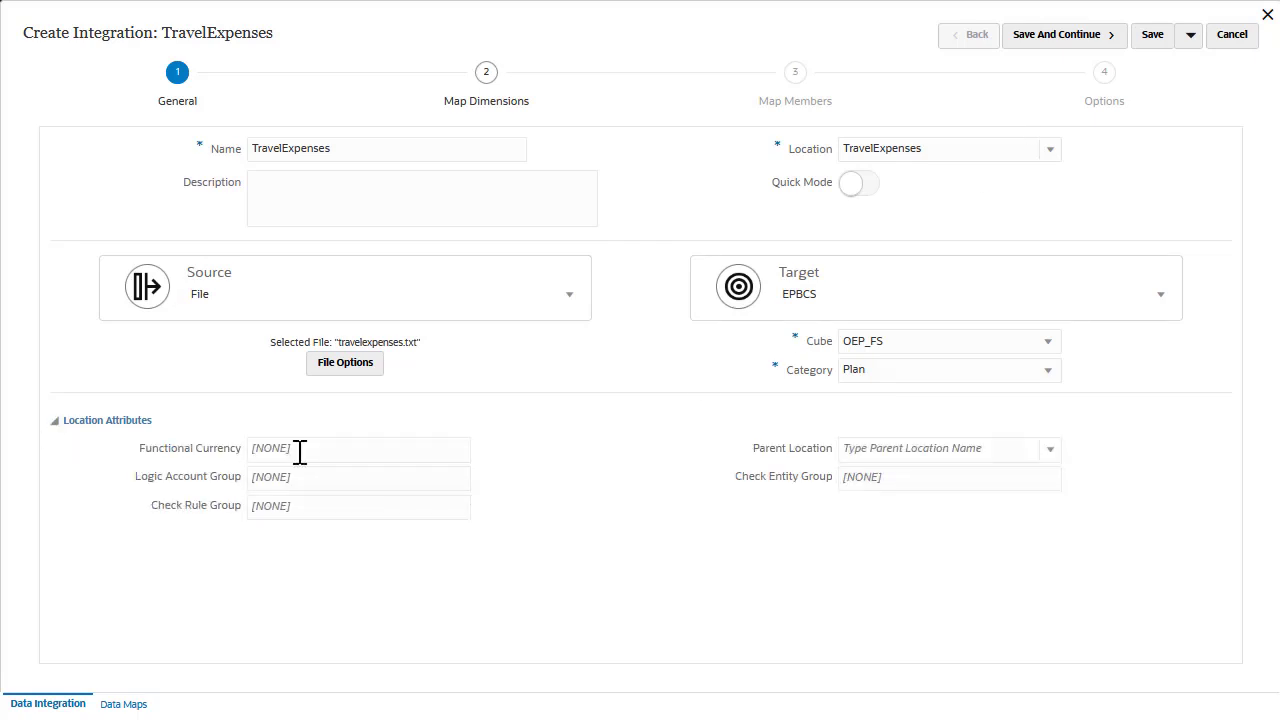
Step: Set functional currency to USD, then save and continue to Map Dimensions
text(USD)
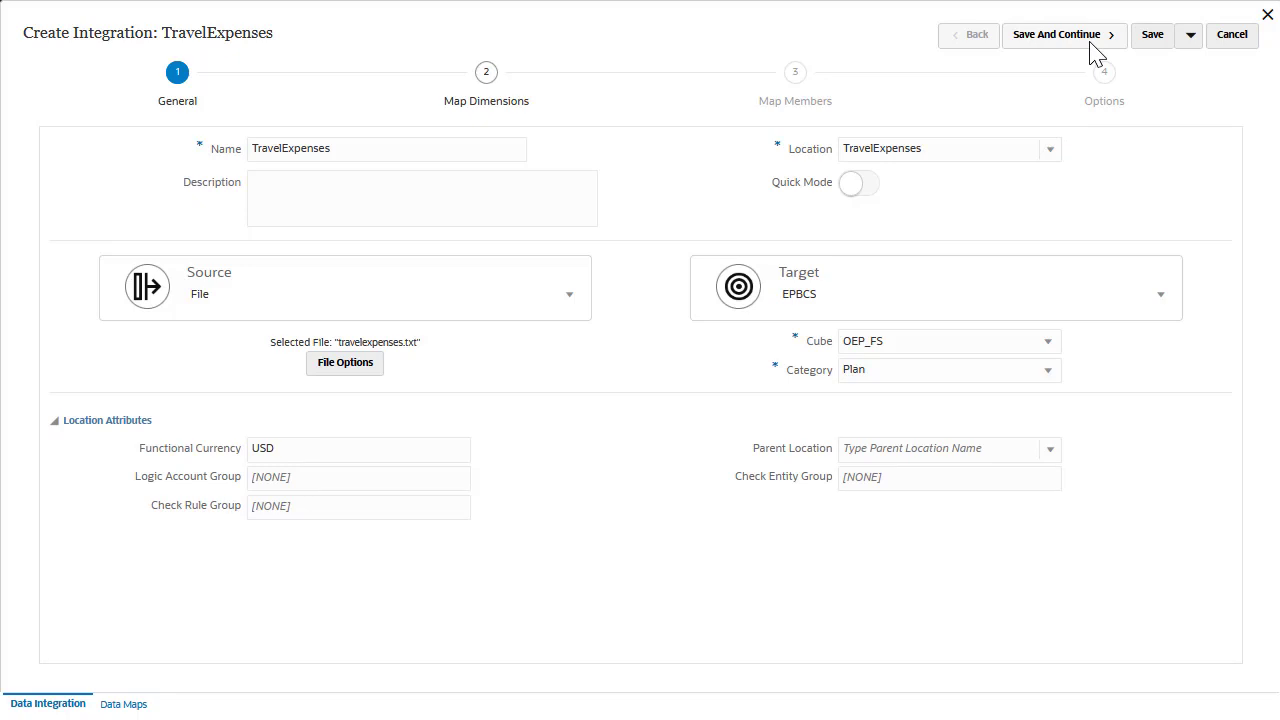
click(1189, 34)
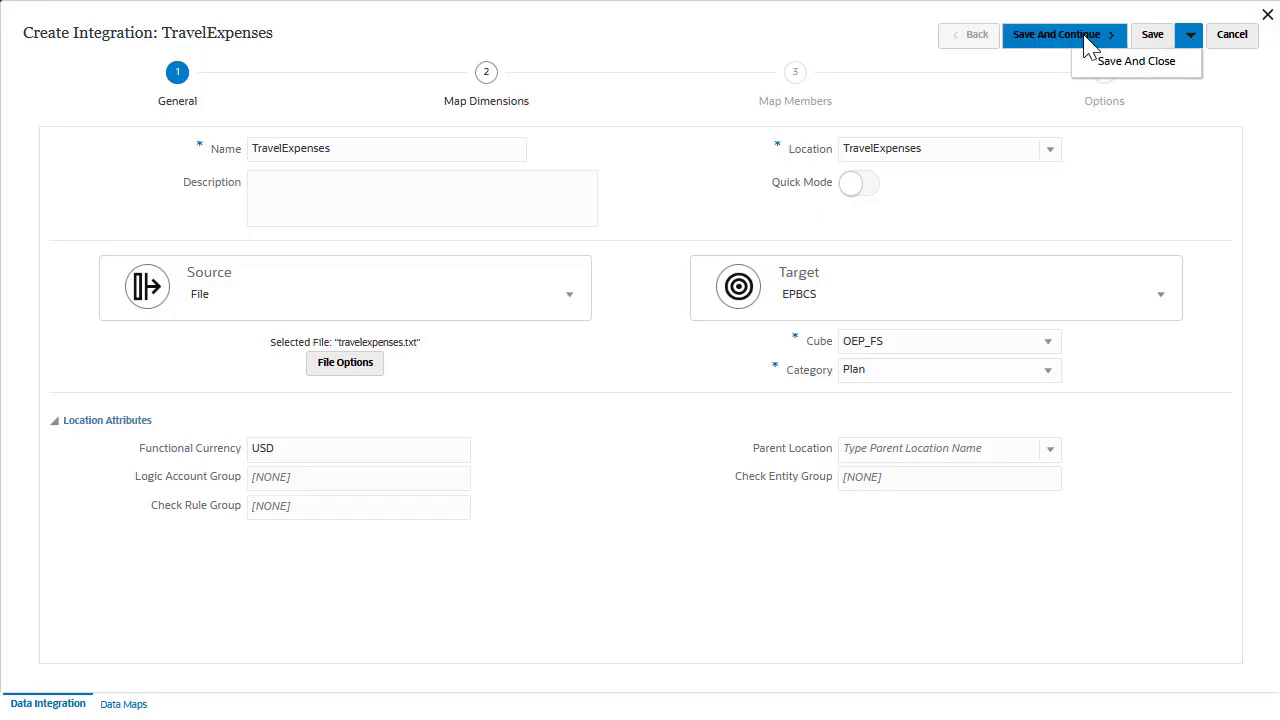
click(1057, 34)
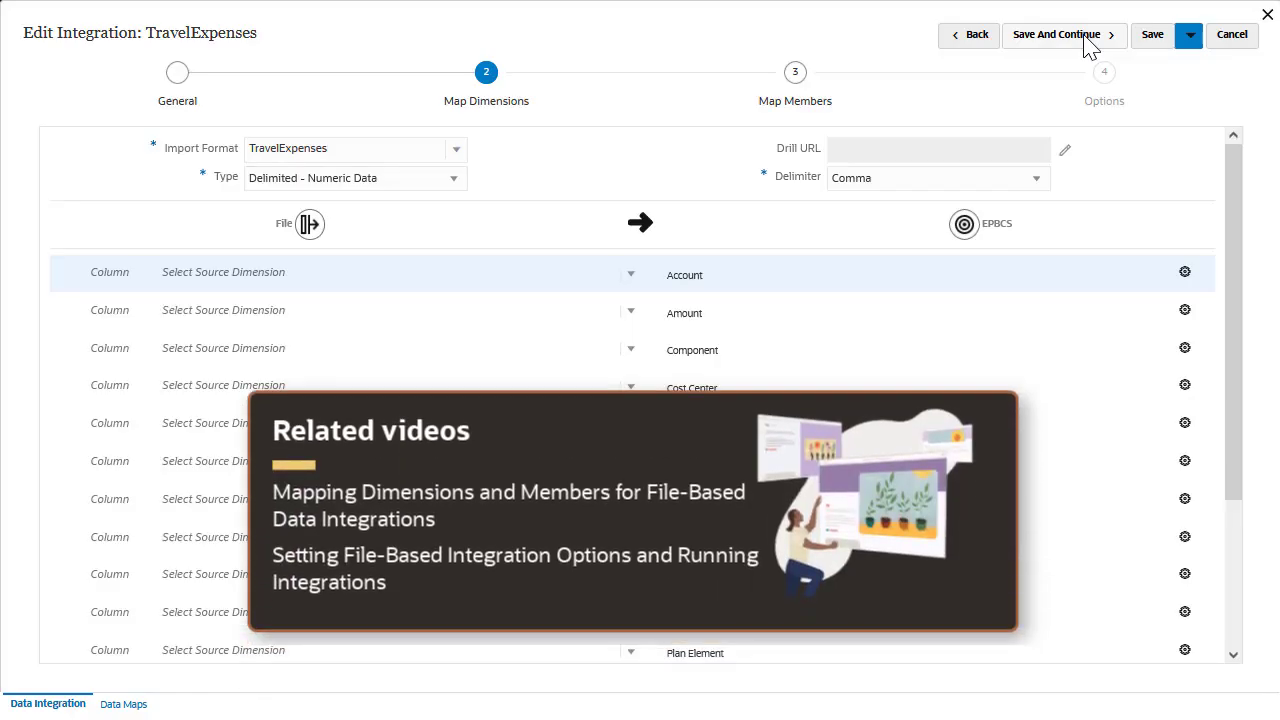